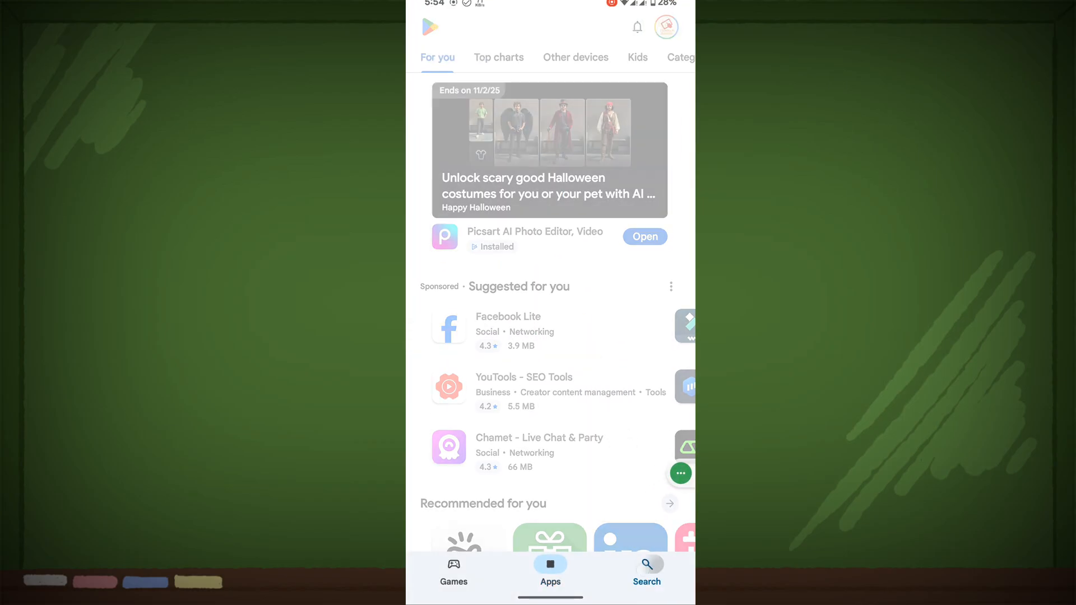
Step: Search the Play Store for 'gem', confirm Google Gemini shows Open/Uninstall, then head to Settings > Apps
left_click(646, 566)
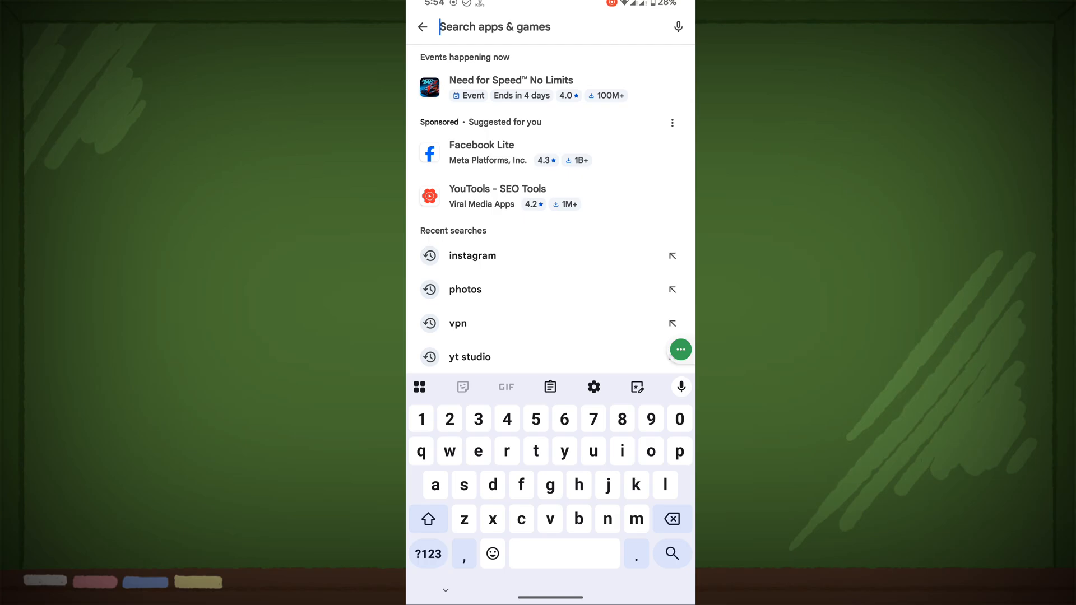
type("gem")
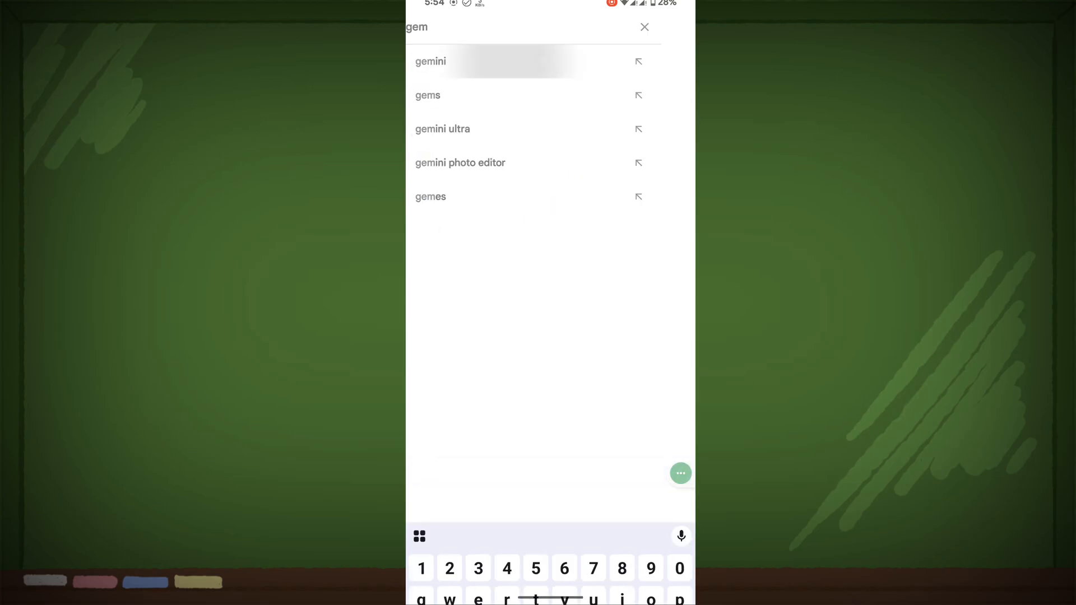
left_click(435, 62)
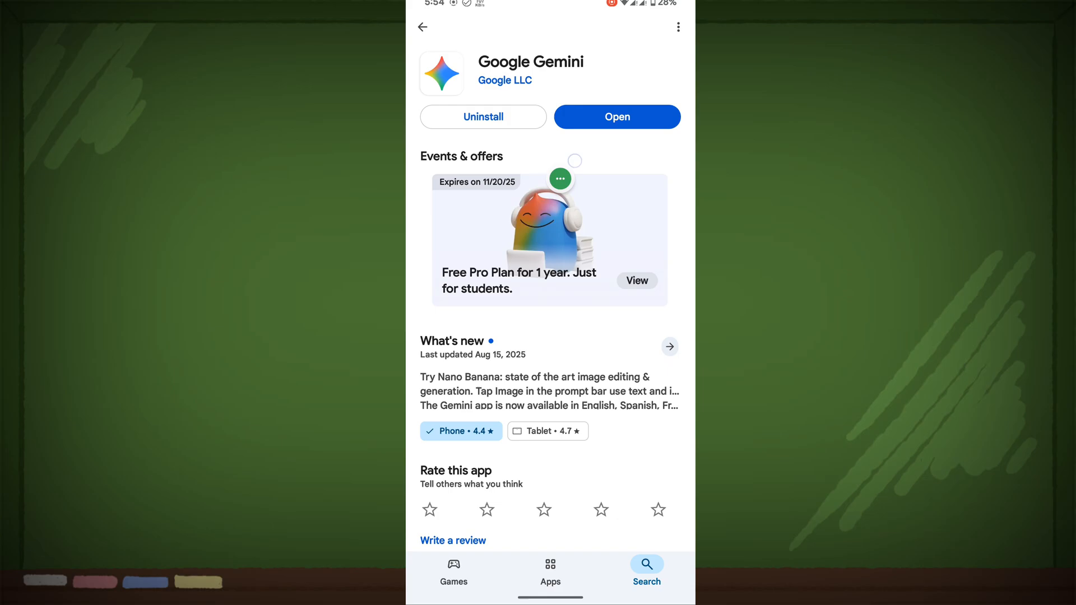
left_click(423, 27)
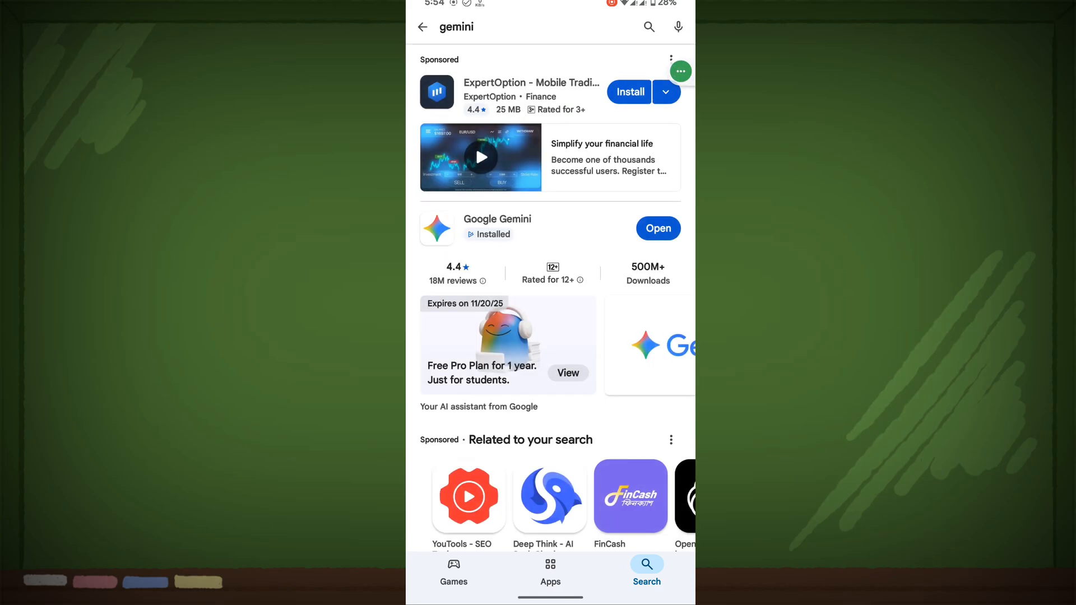
left_click(491, 27)
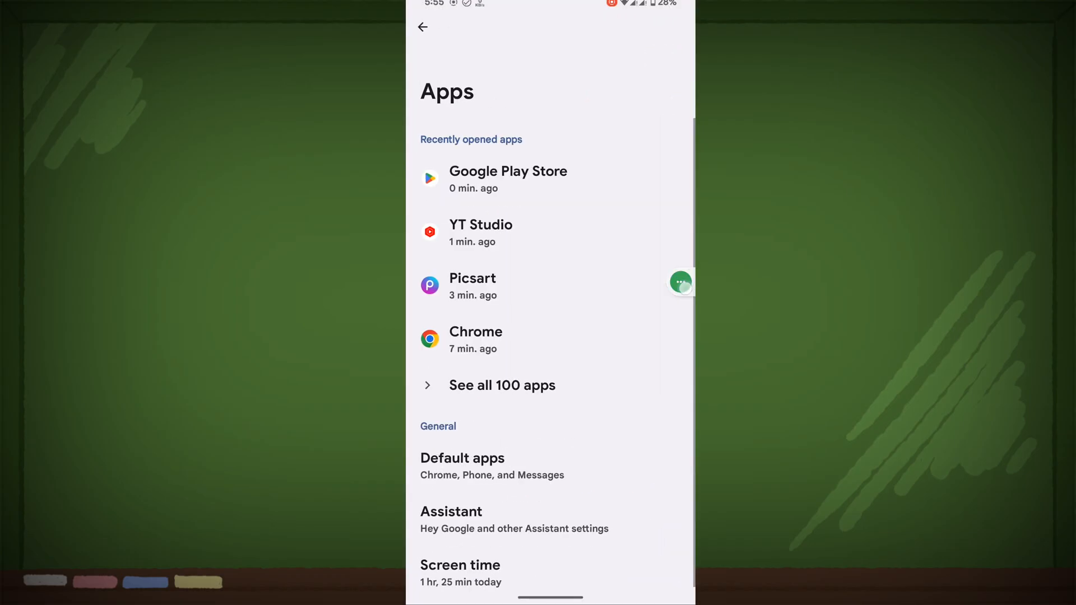
Step: Find Gemini via 'gem' in the full apps list and clear its storage from Storage & cache
left_click(502, 386)
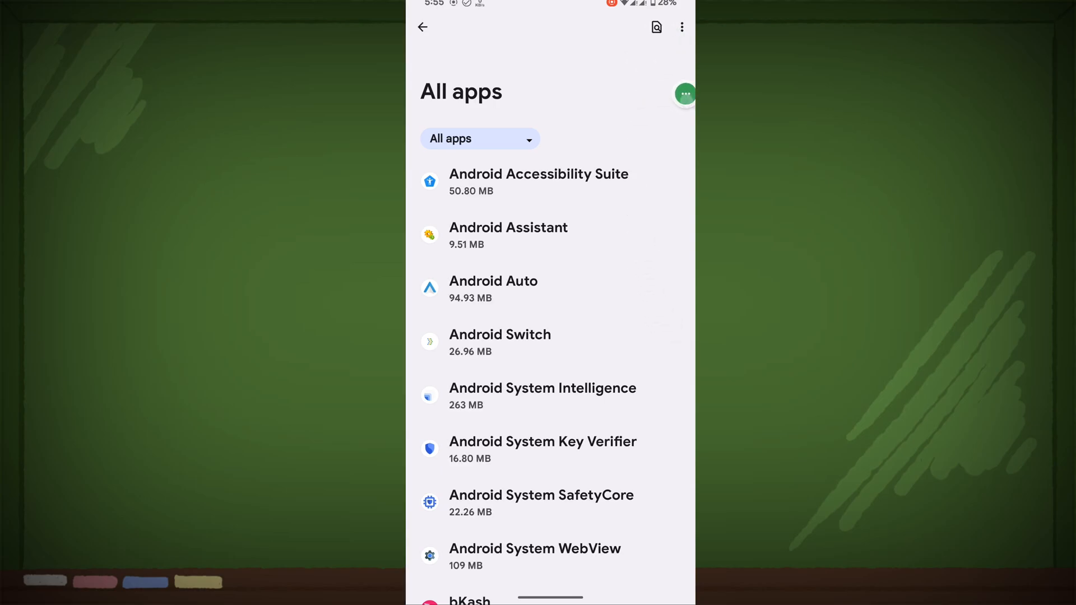
left_click(656, 27)
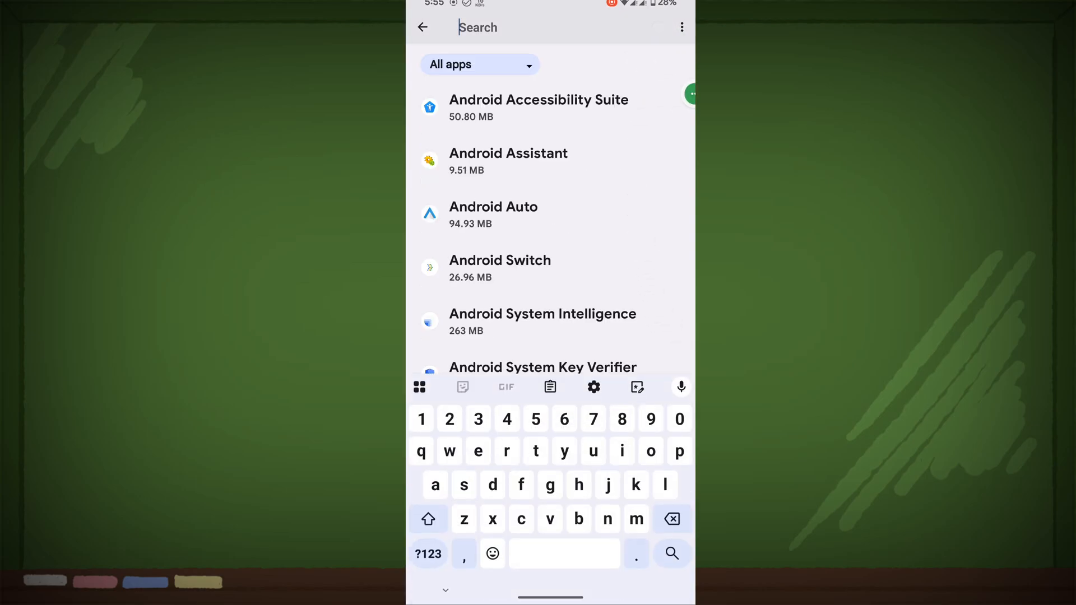
type("gem")
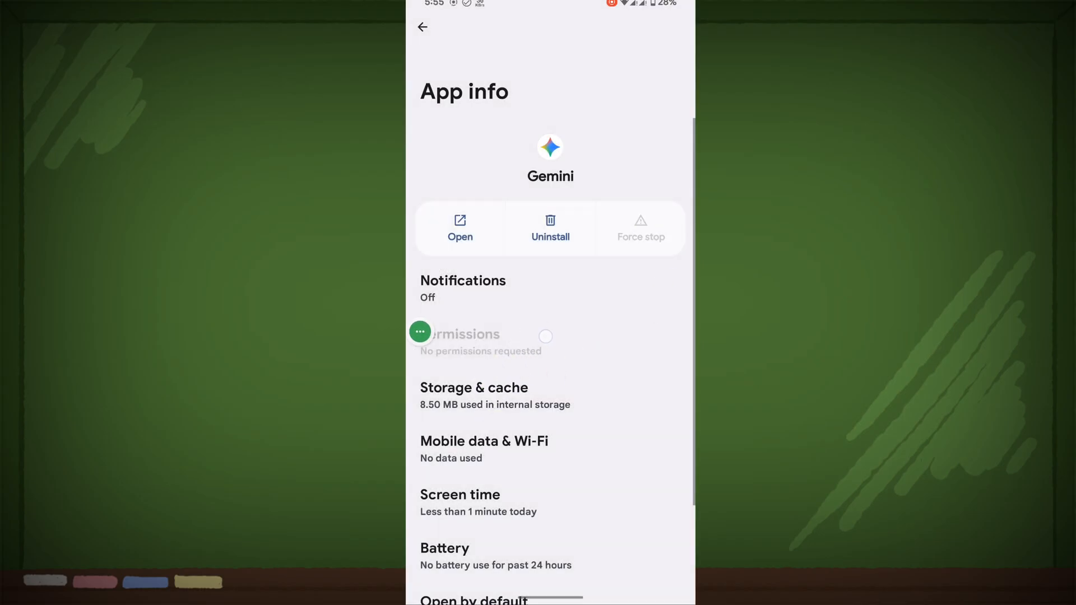
left_click(474, 387)
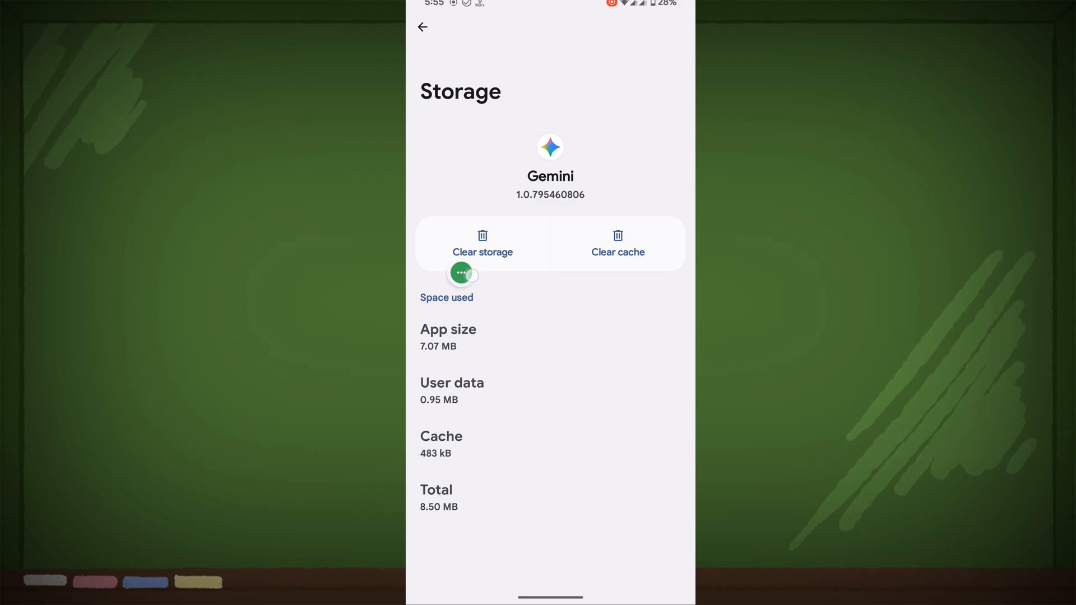
left_click(482, 243)
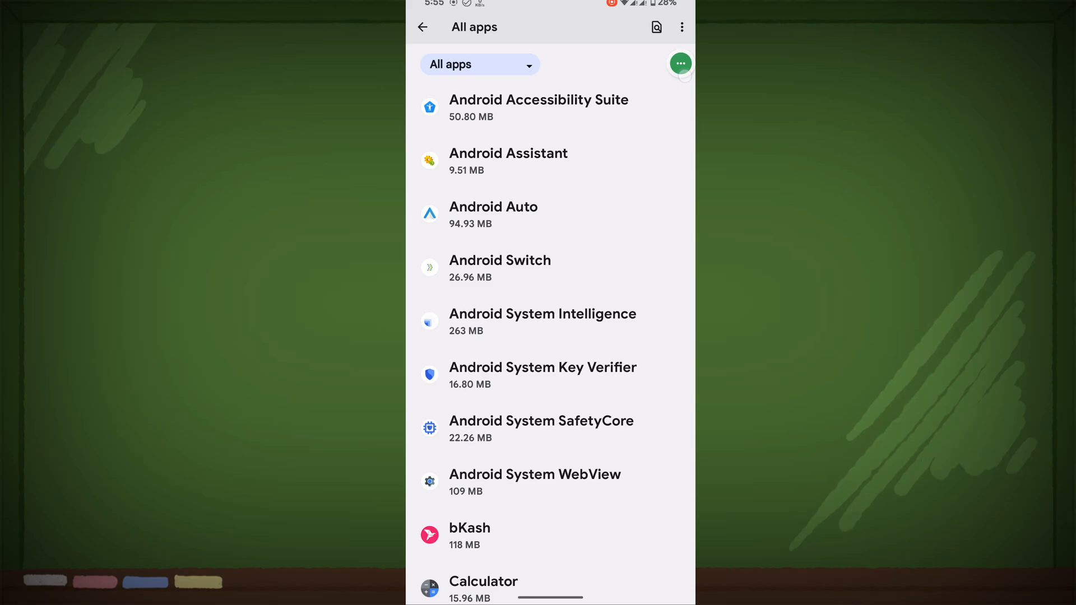
Step: Locate the Google app via 'goo', force stop it and delete all its storage data
type("goo")
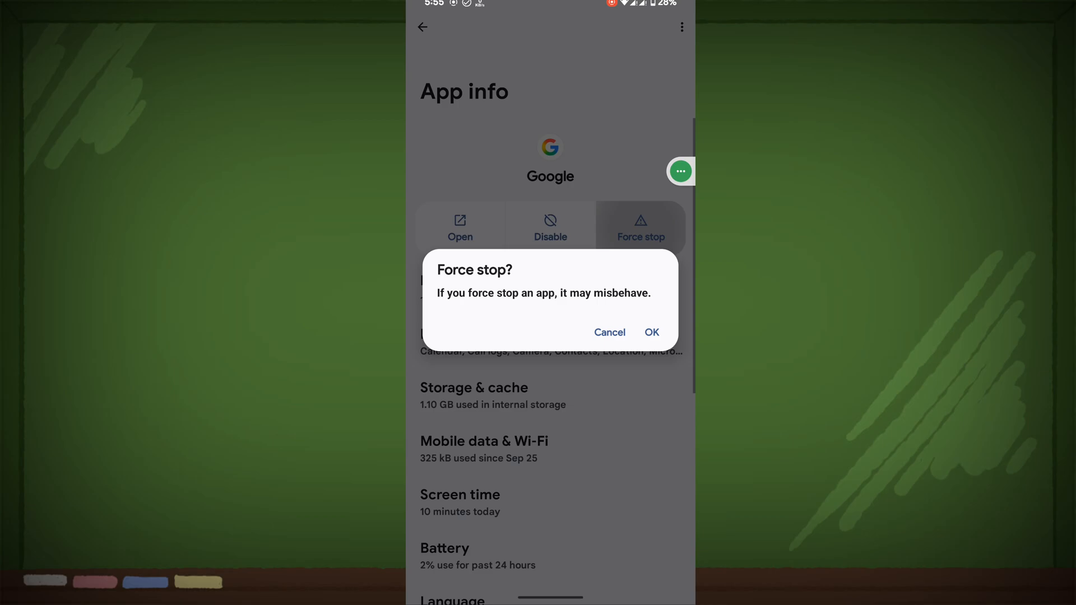
left_click(609, 332)
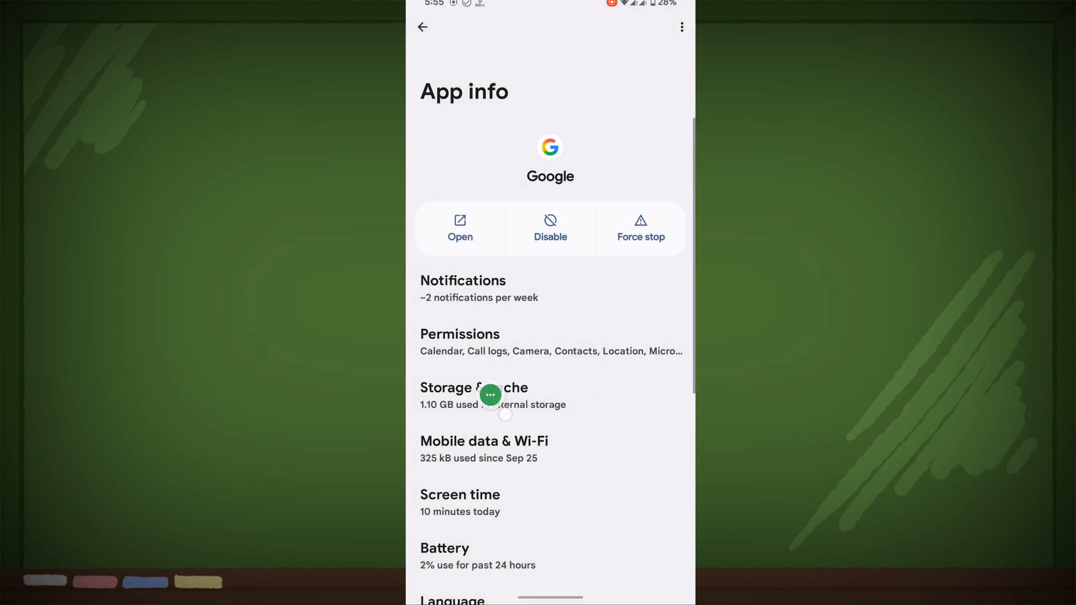
left_click(473, 395)
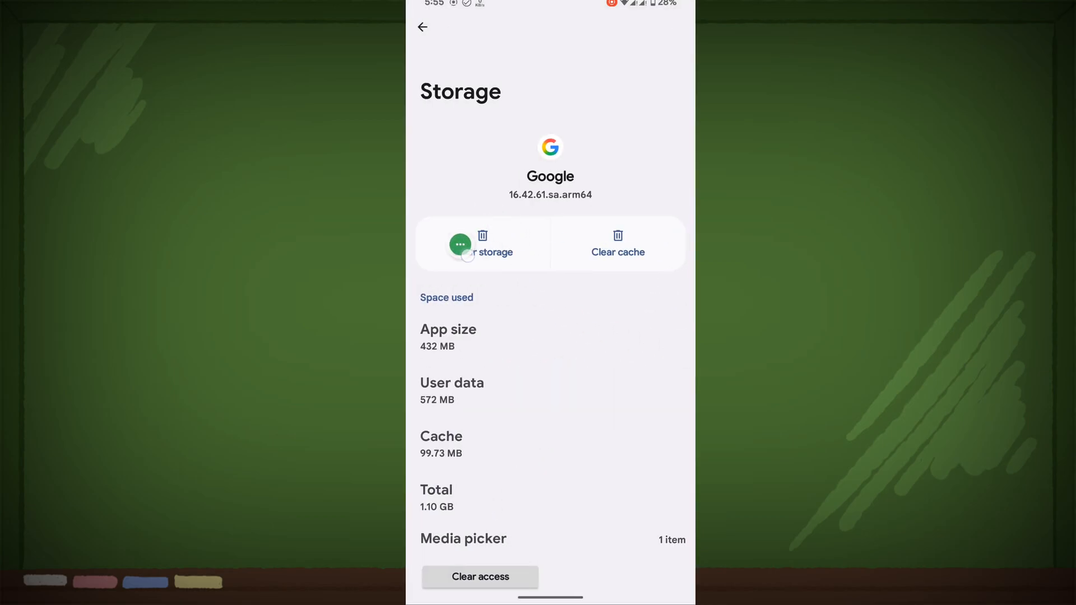
left_click(482, 245)
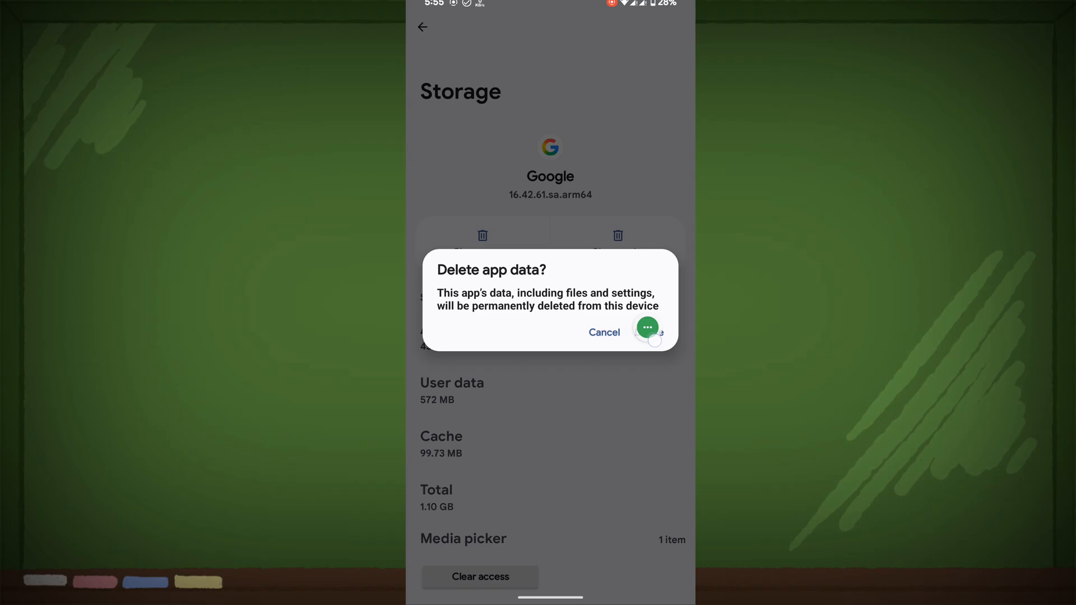
left_click(648, 327)
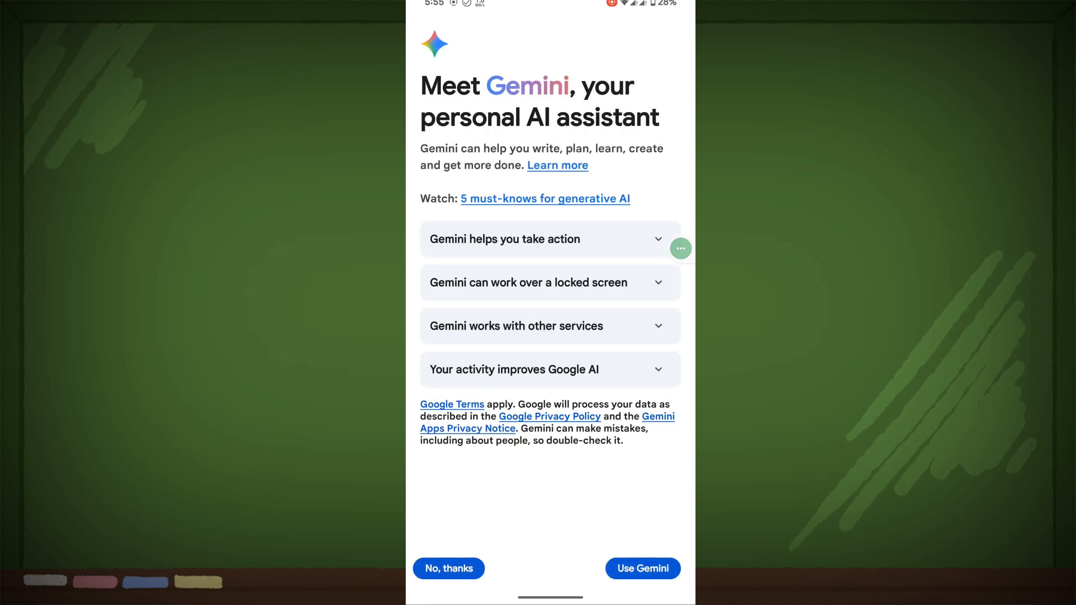
Step: Accept the Meet Gemini welcome with Use Gemini to reach the Hello home screen
left_click(642, 568)
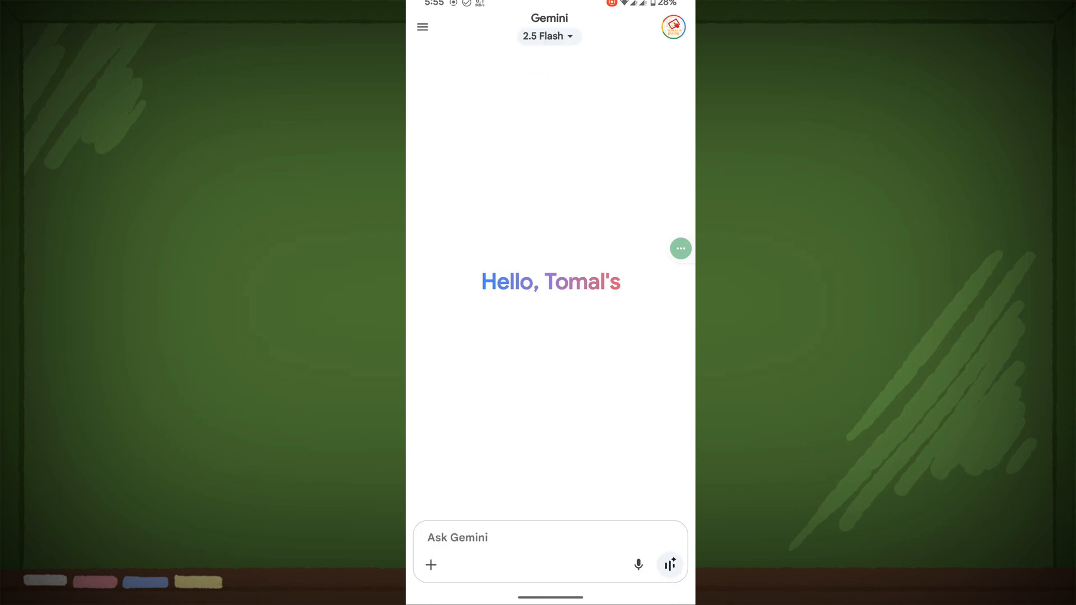